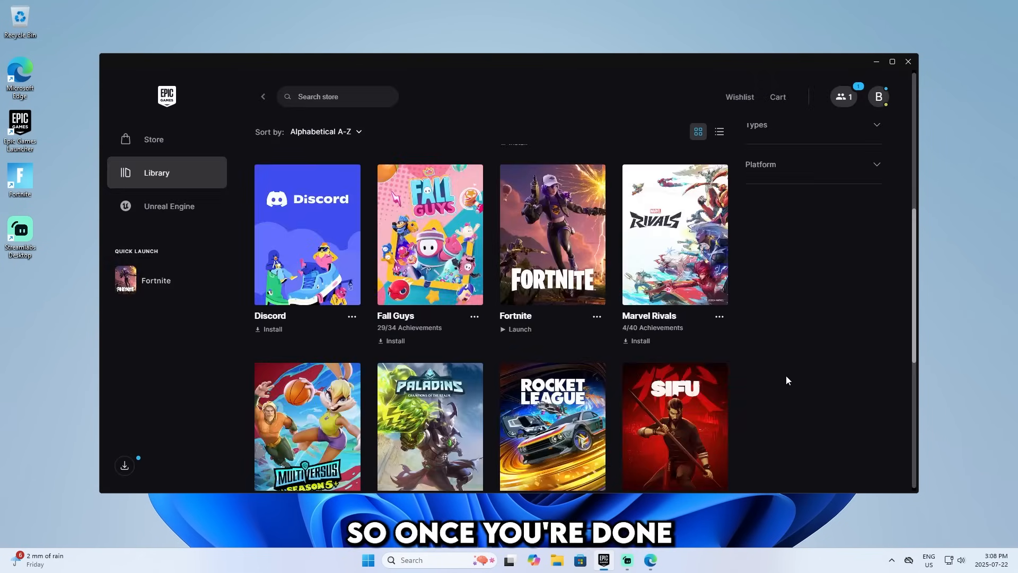
mouse_move(738, 349)
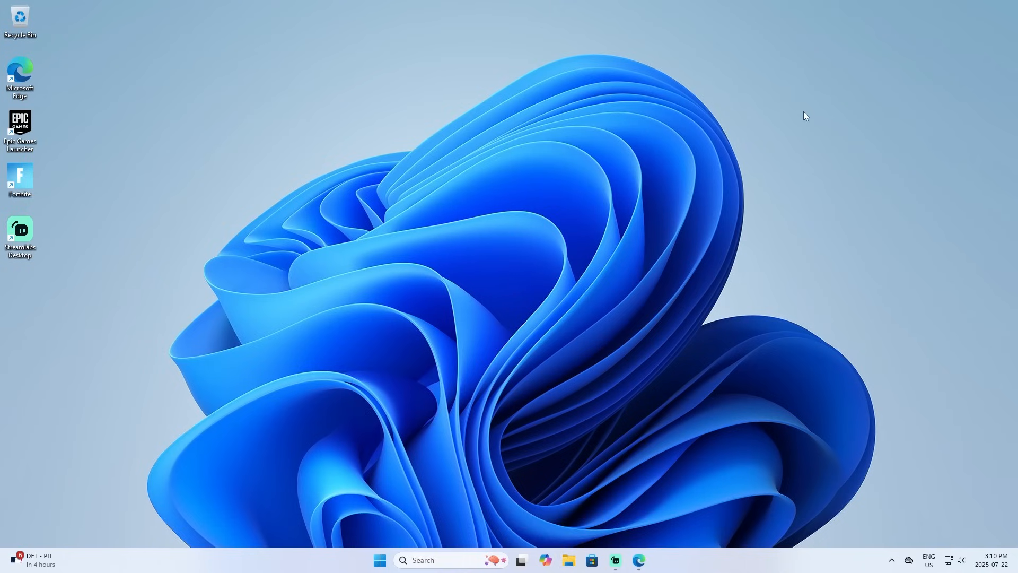
mouse_move(562, 141)
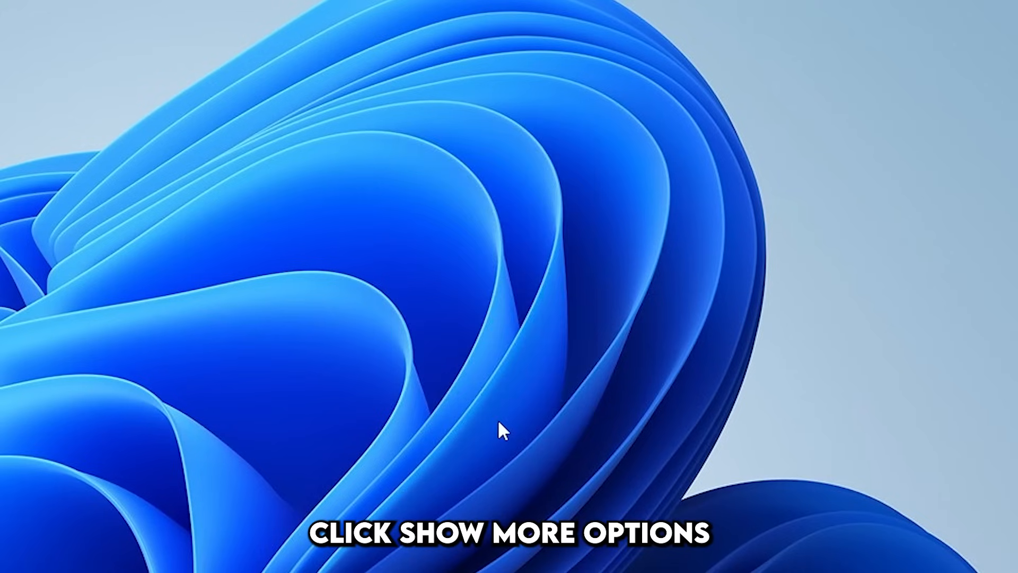
Launch NVIDIA Control Panel from the desktop context menu onto Manage 3D Settings
right_click(505, 431)
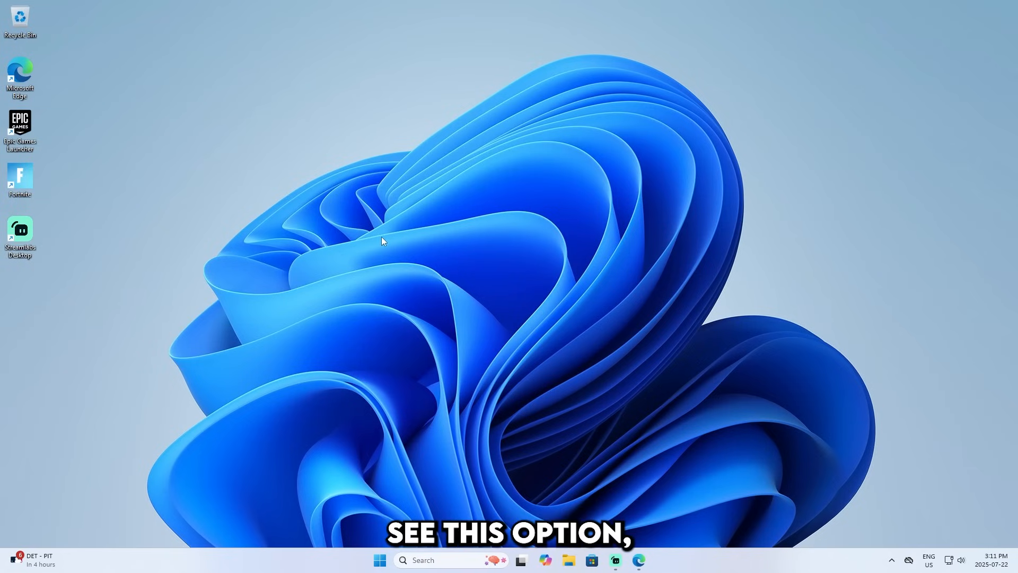
click(591, 560)
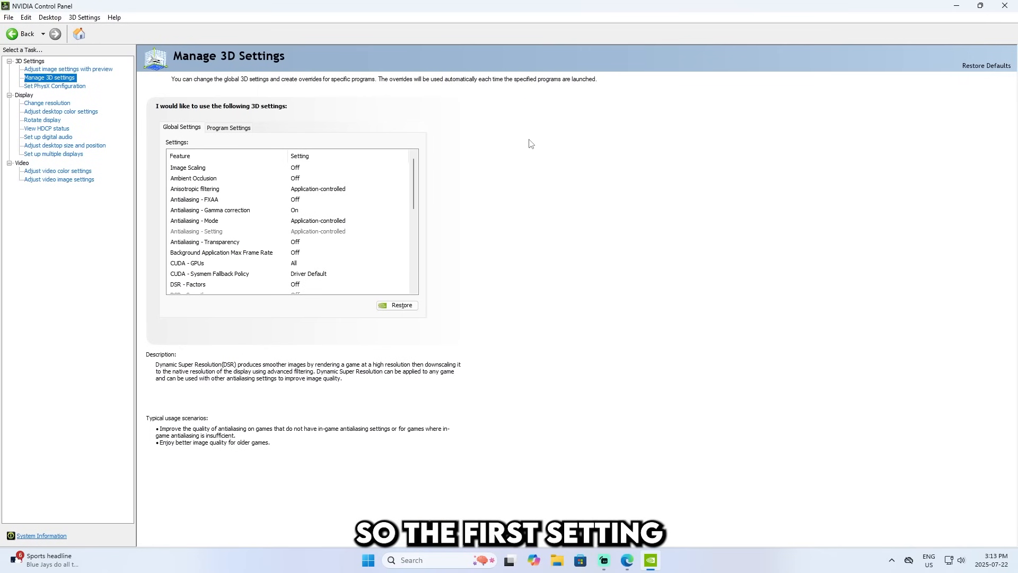
Change the global Low Latency Mode from On to Ultra
scroll(down, 3)
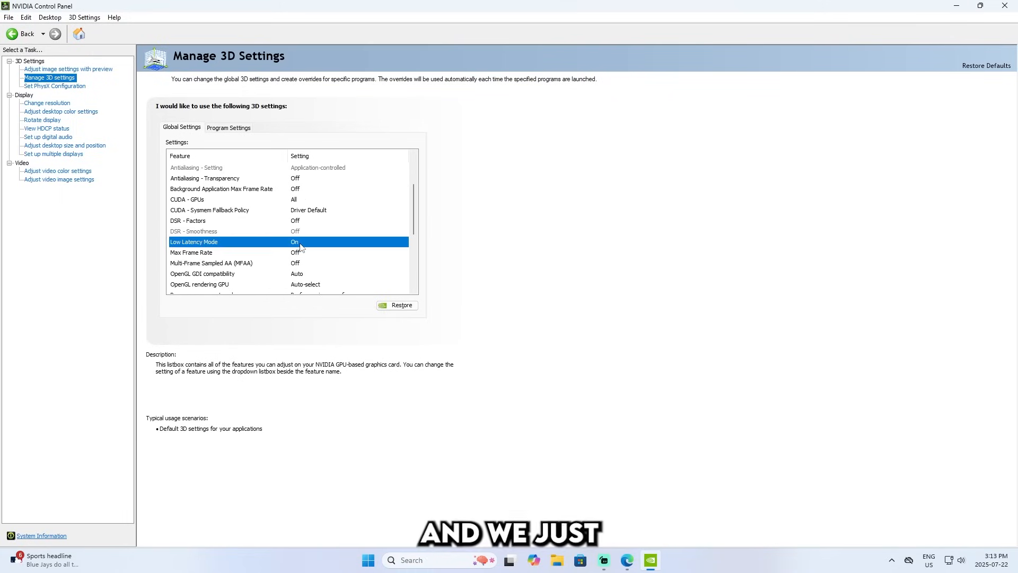
click(403, 242)
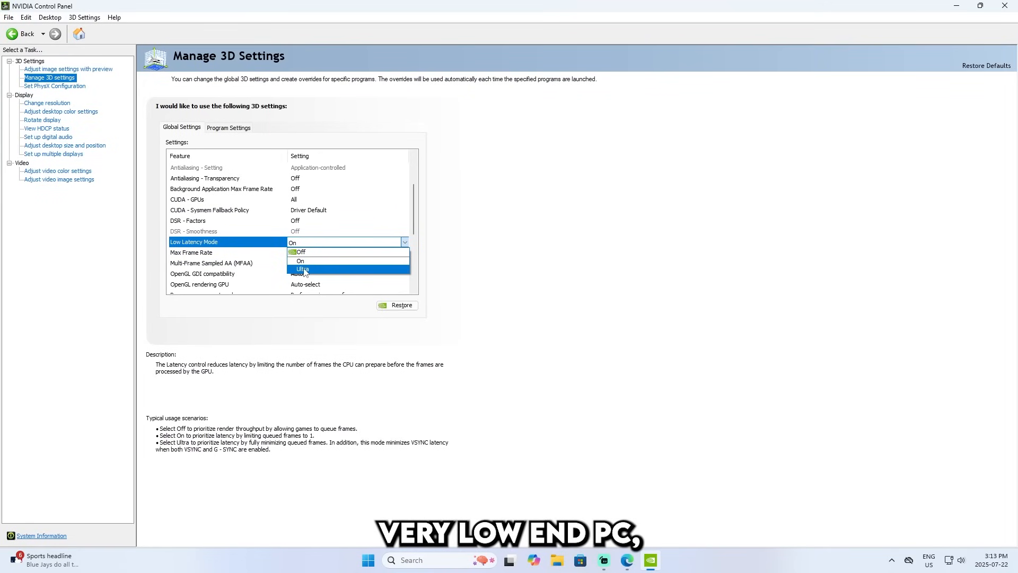
click(299, 252)
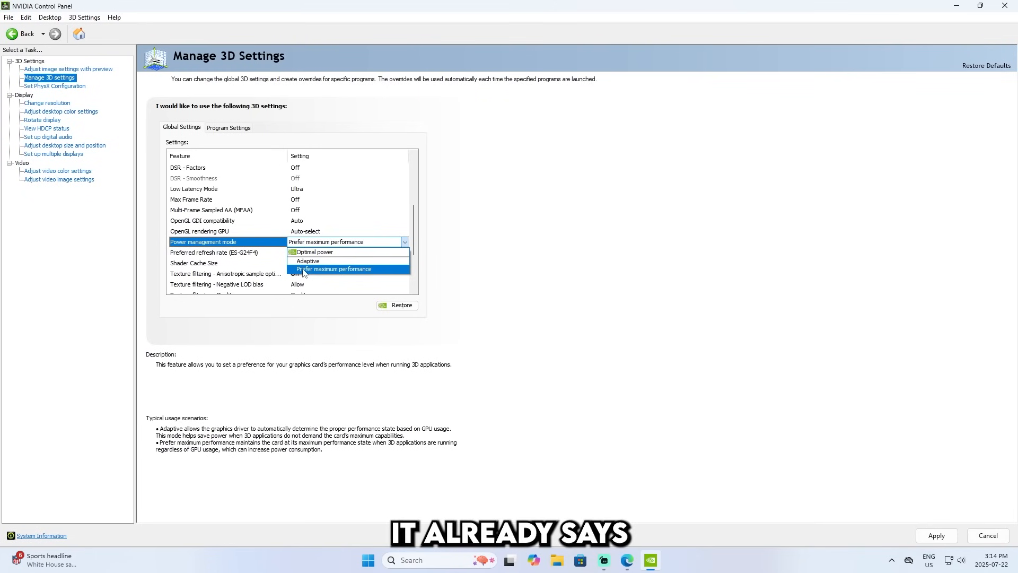
Set power management to Prefer maximum performance and refresh rate to Highest available
click(334, 268)
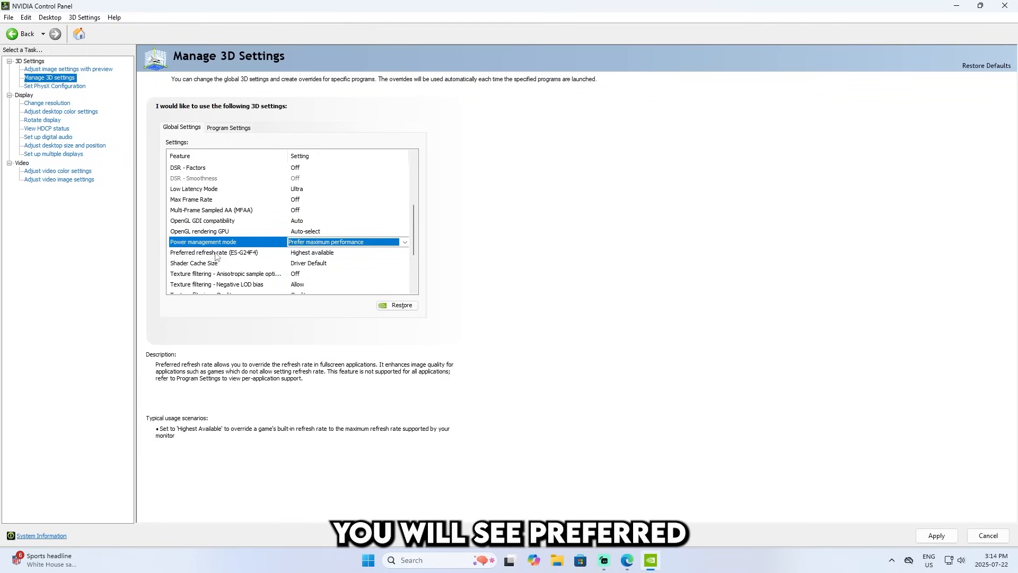
click(215, 253)
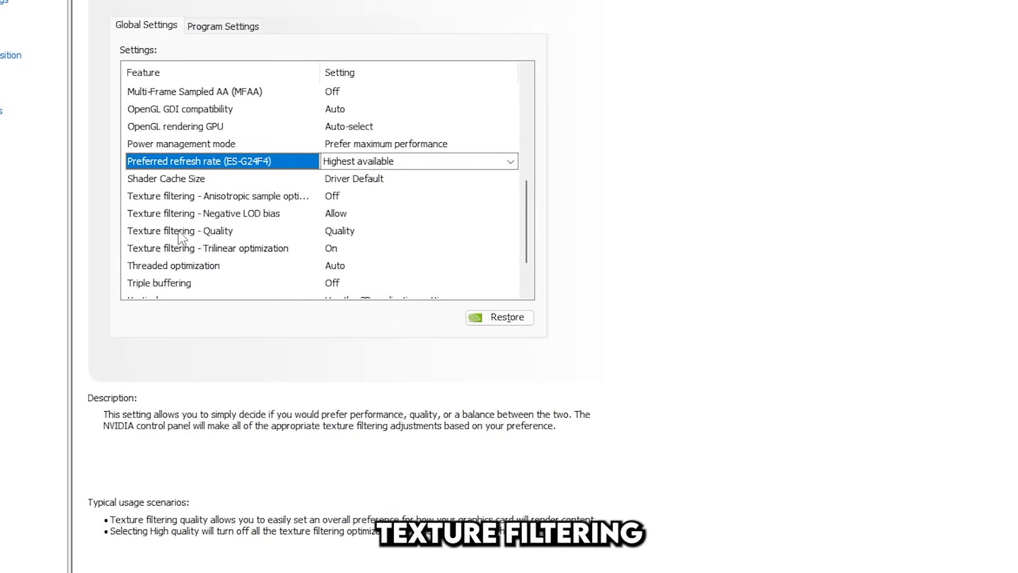
click(348, 252)
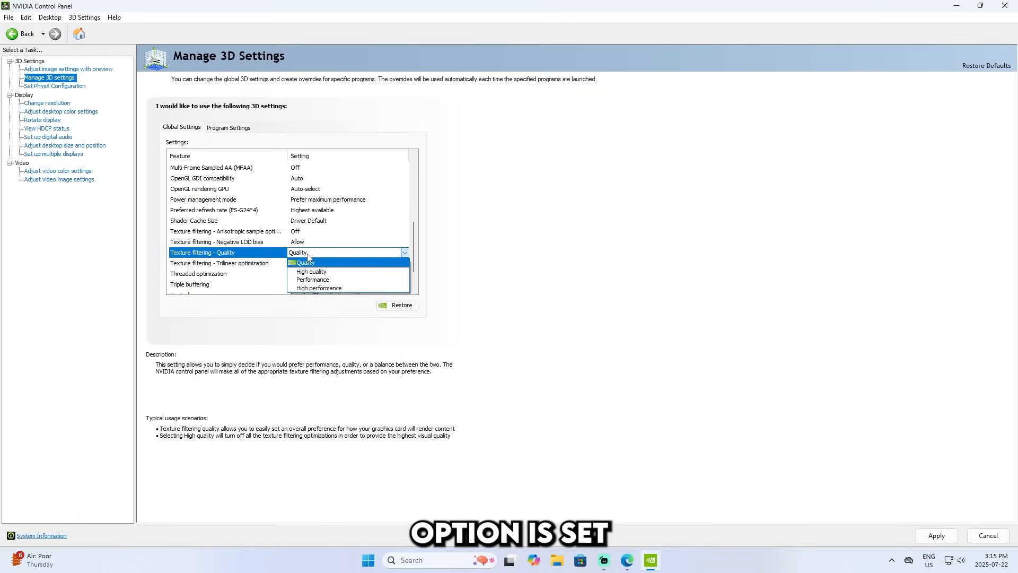